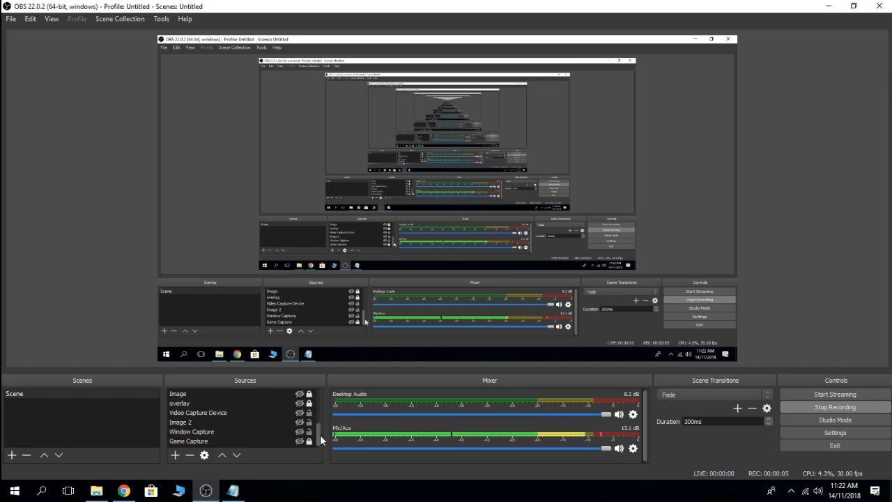
# Step: Go to streamlabs.com/dashboard#/chatbox, landing on the Facebook Pages settings with Main Facebook Account checked
pyautogui.scroll(3)
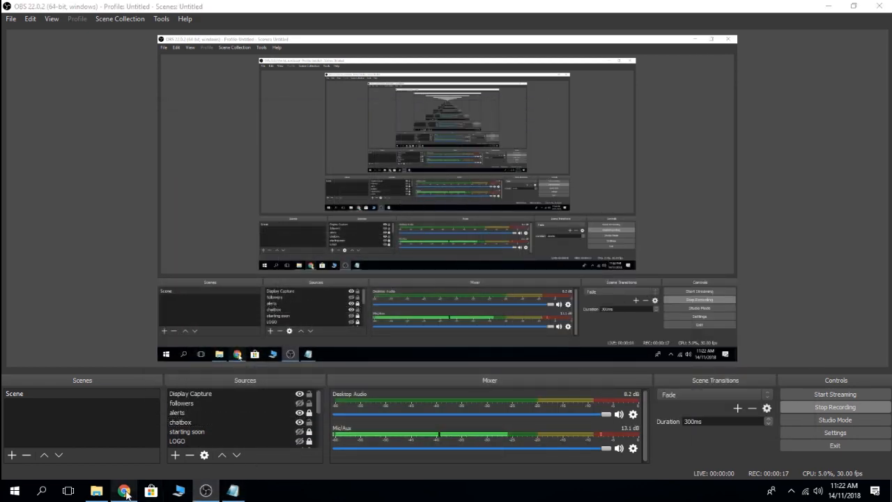
pyautogui.click(122, 491)
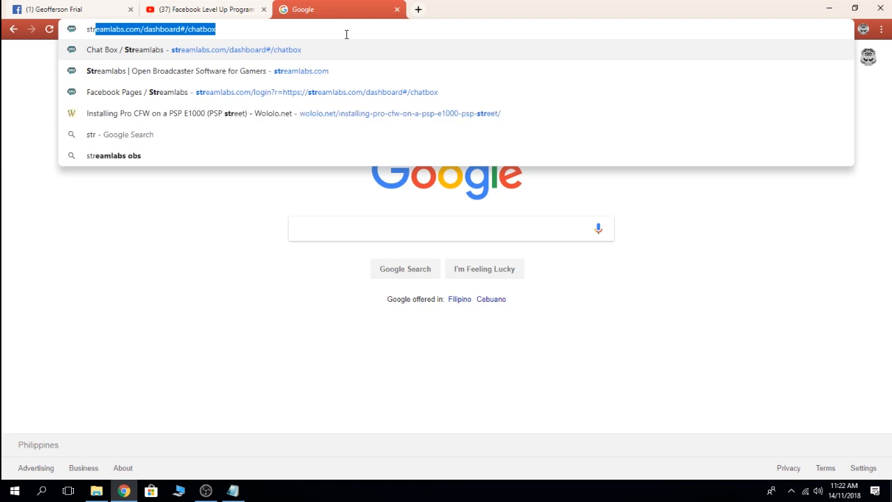
pyautogui.write('streamlabs.com/dashboard#/chatbox')
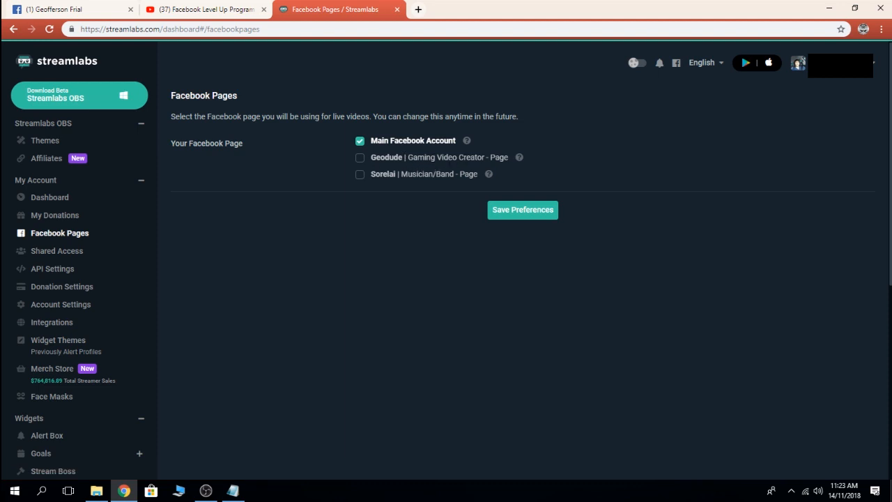
pyautogui.moveTo(500, 167)
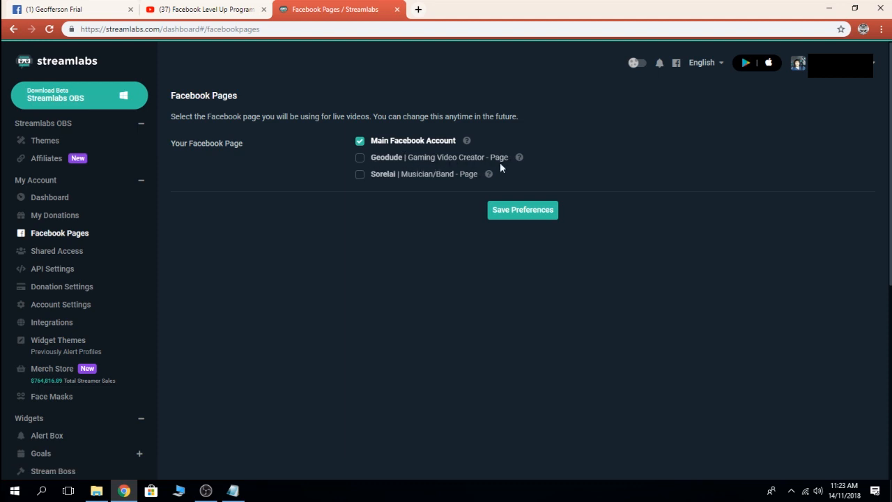
pyautogui.moveTo(389, 189)
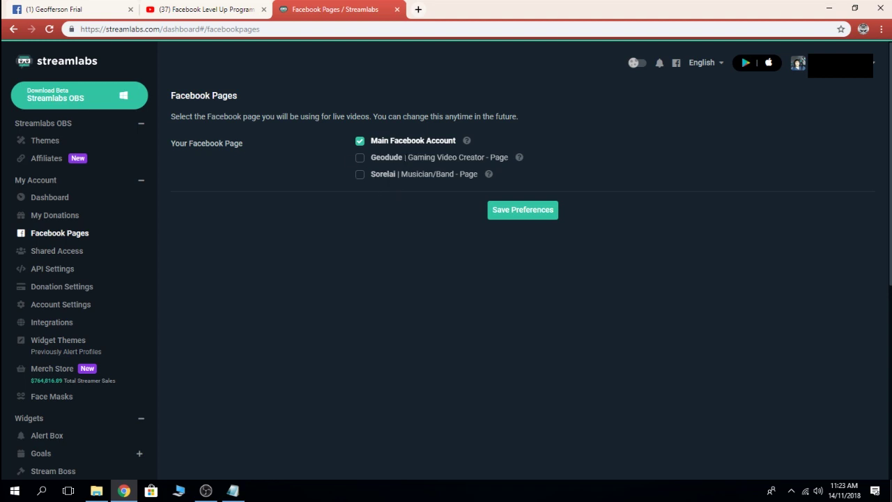
pyautogui.moveTo(382, 226)
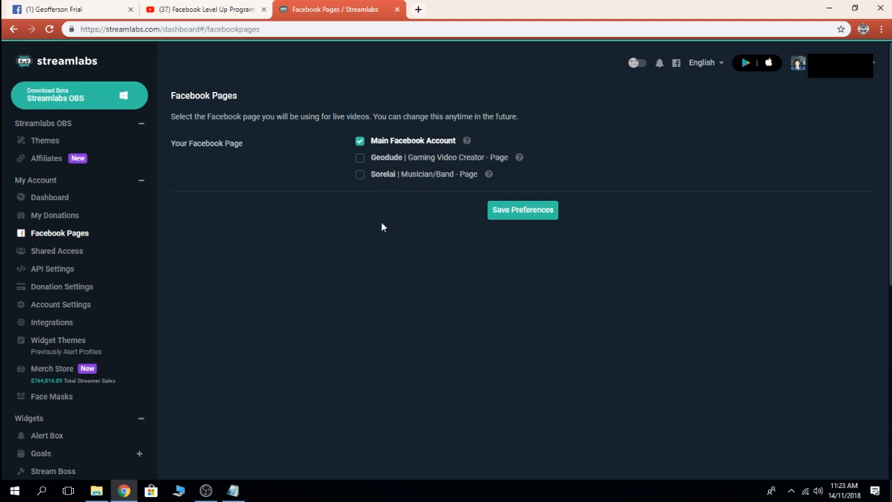
pyautogui.moveTo(521, 209)
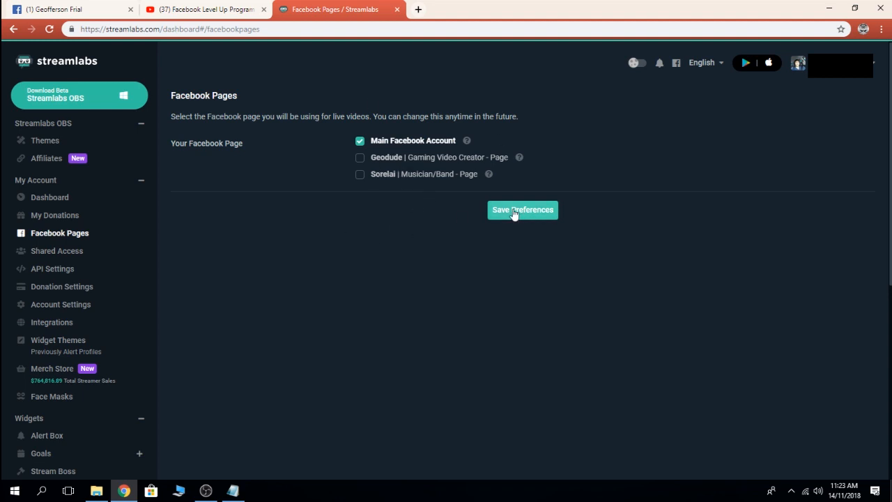
pyautogui.scroll(-3)
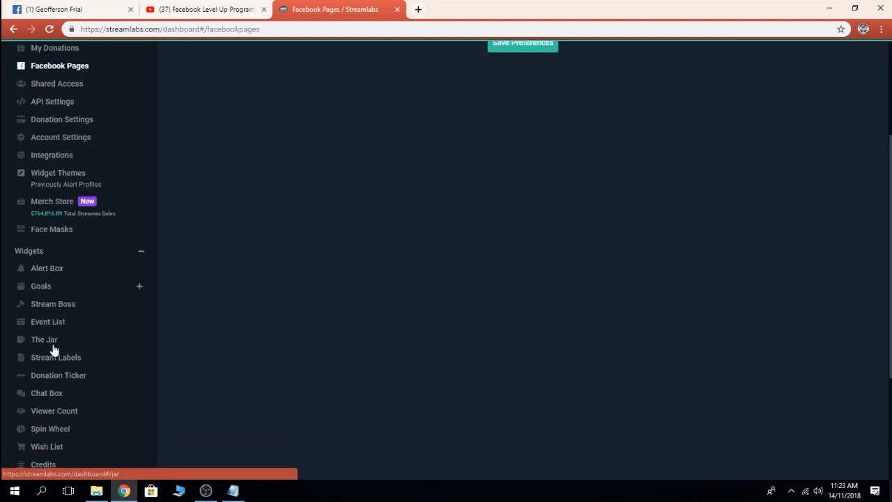
pyautogui.moveTo(39, 256)
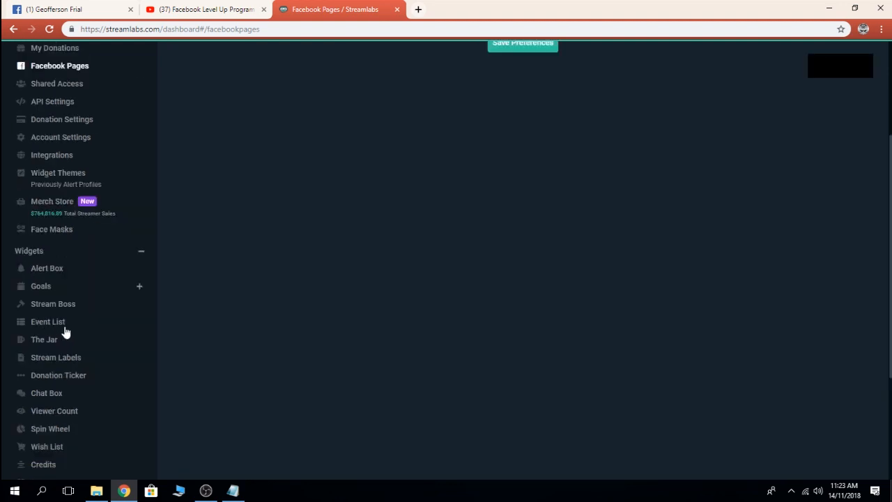
pyautogui.scroll(-3)
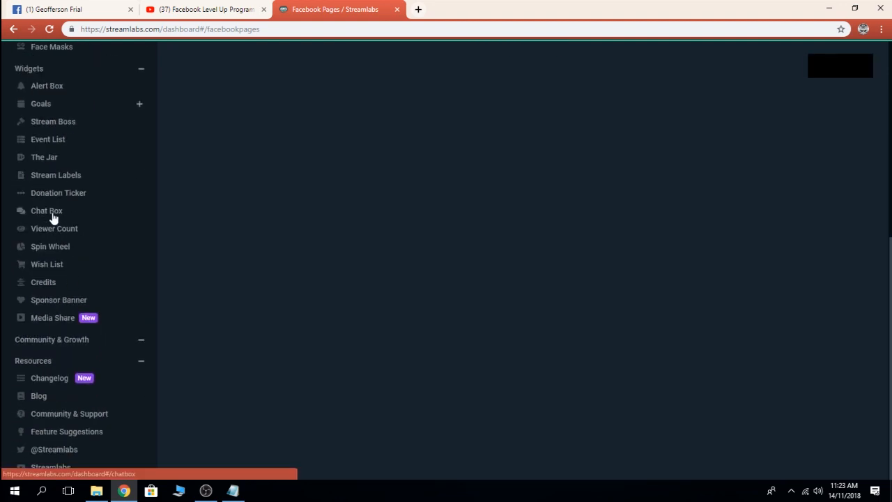
# Step: Set the Streamlabs Chat Box widget theme to Twitch and review its chat preview
pyautogui.click(48, 211)
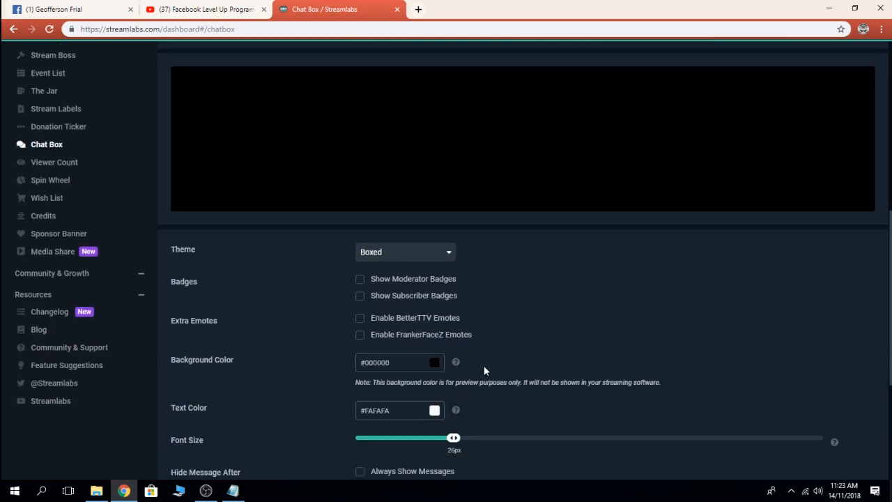
pyautogui.scroll(3)
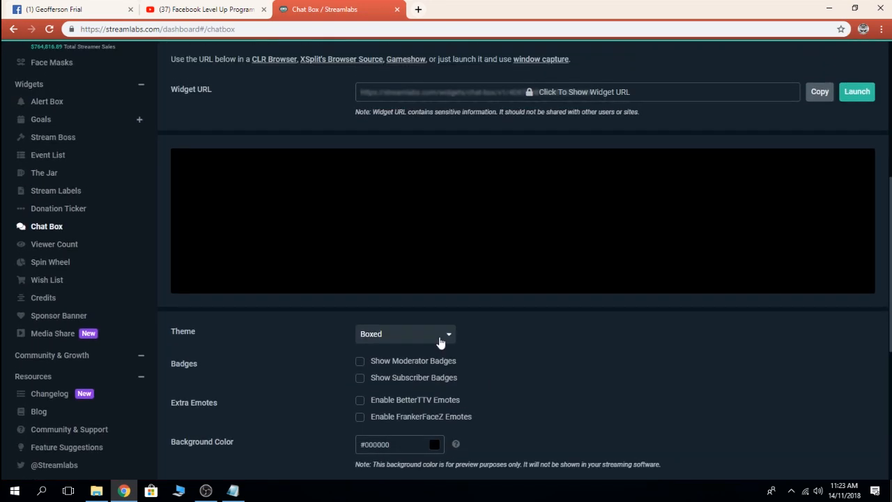
pyautogui.click(404, 333)
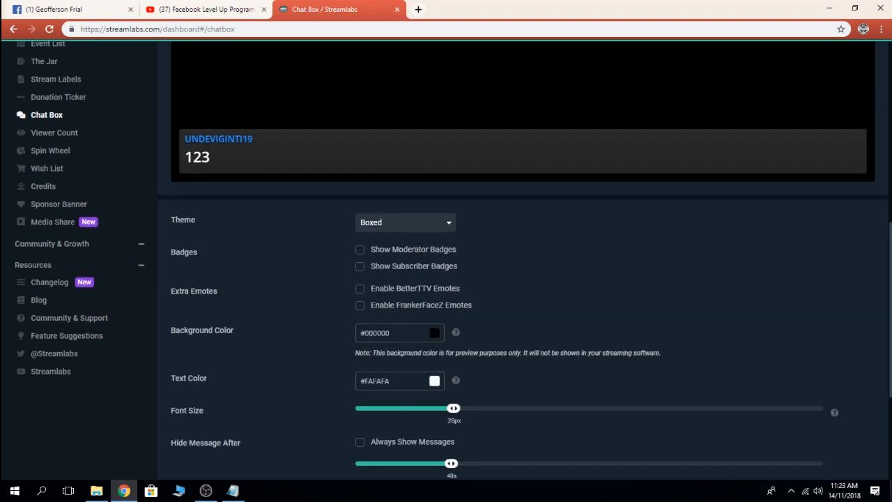
pyautogui.scroll(3)
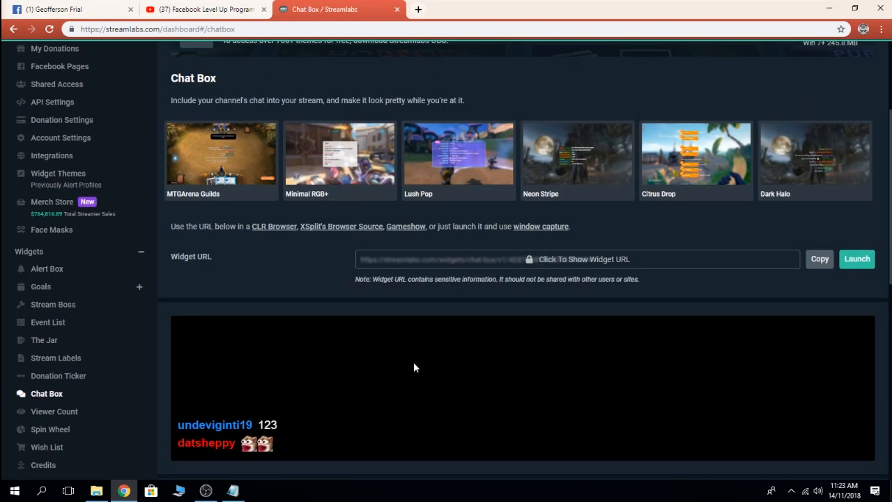
pyautogui.click(404, 278)
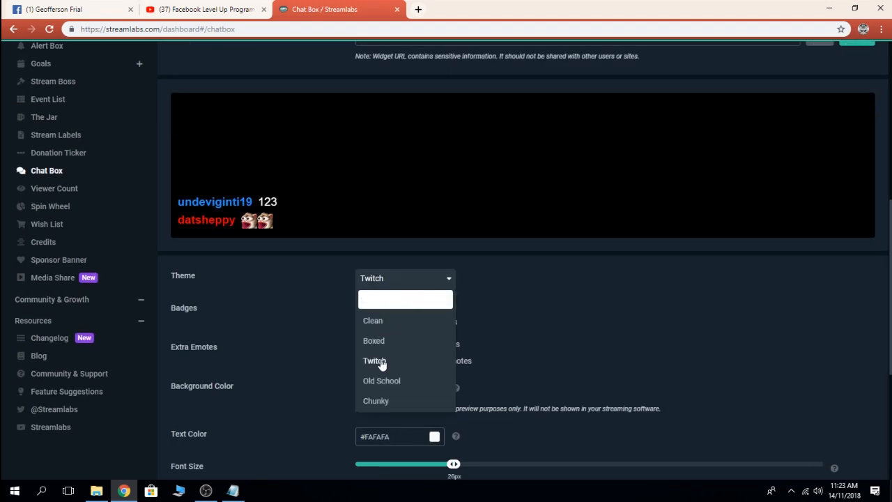
pyautogui.click(374, 360)
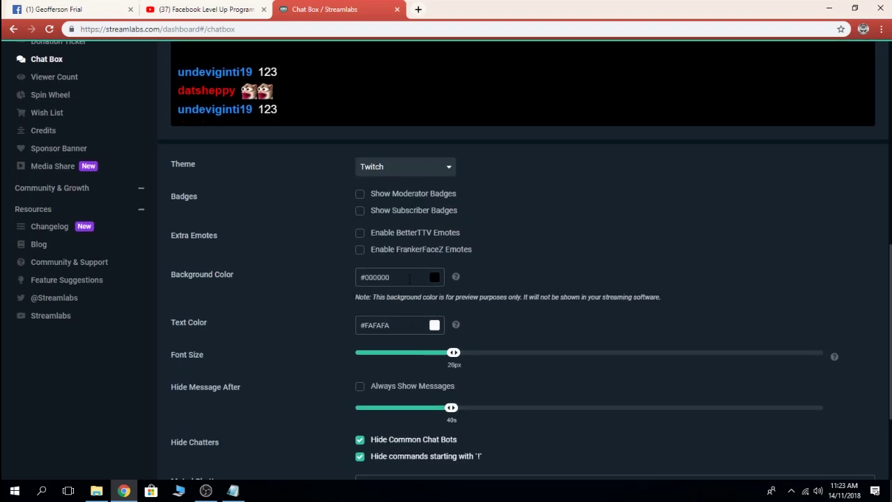
pyautogui.scroll(-3)
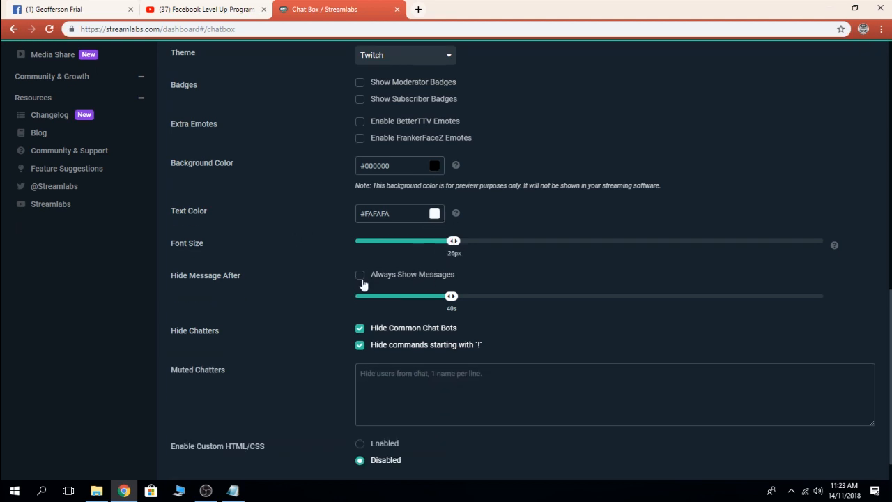
pyautogui.moveTo(360, 279)
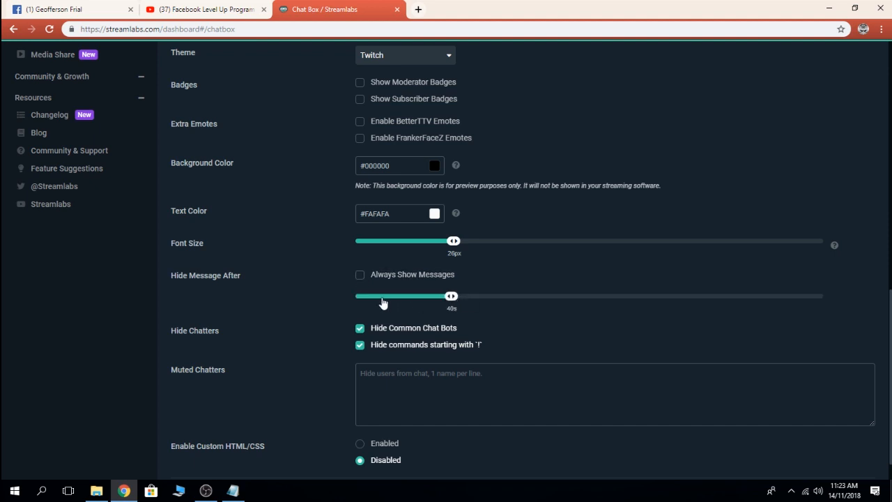
pyautogui.scroll(-3)
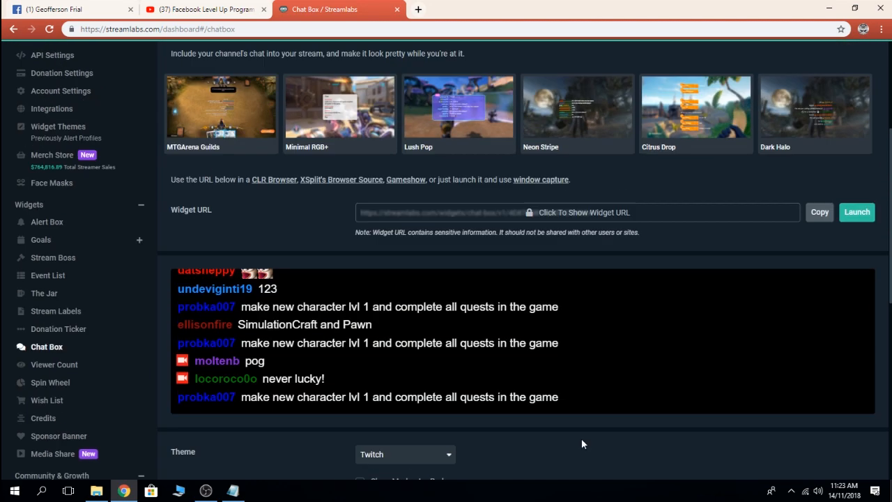
# Step: Show the Chat Box widget URL and copy it to the clipboard
pyautogui.scroll(3)
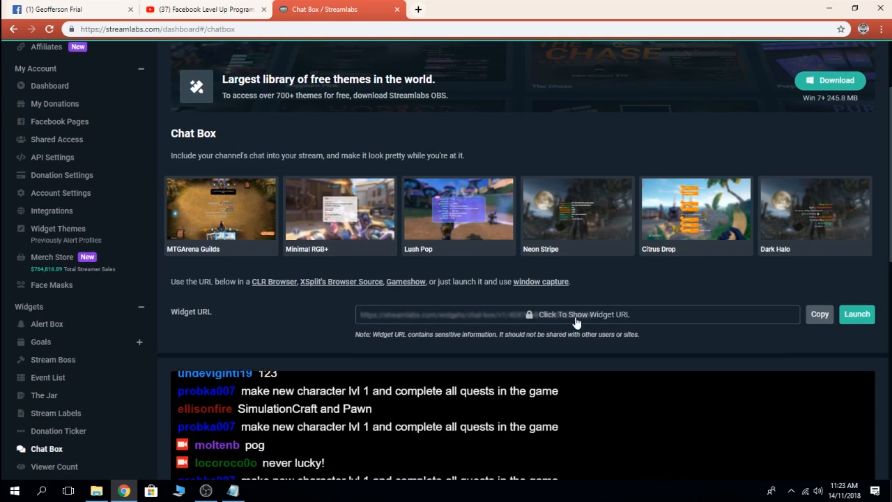
pyautogui.click(579, 315)
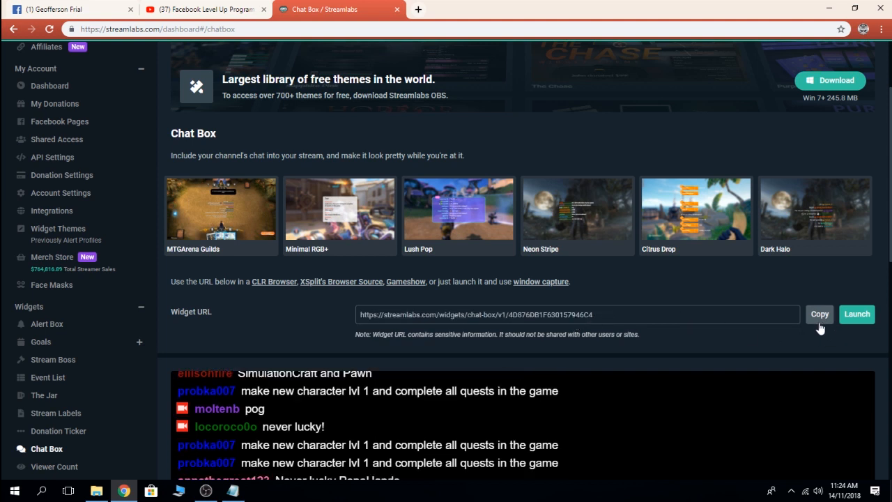
pyautogui.click(819, 315)
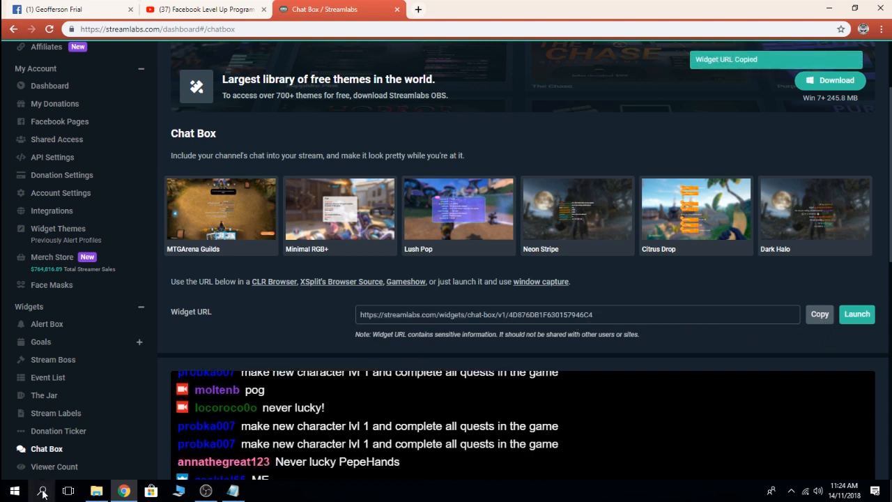
# Step: In OBS, add a new Browser source and name it chatbox2
pyautogui.click(178, 491)
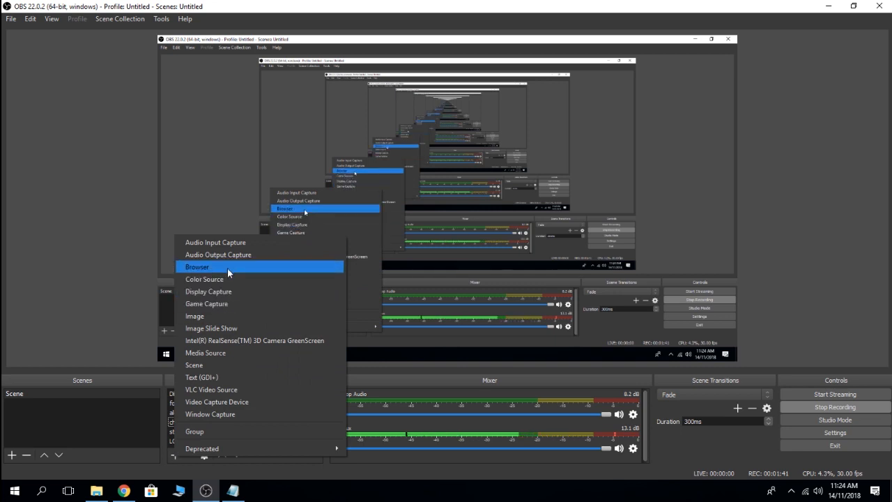
pyautogui.click(198, 266)
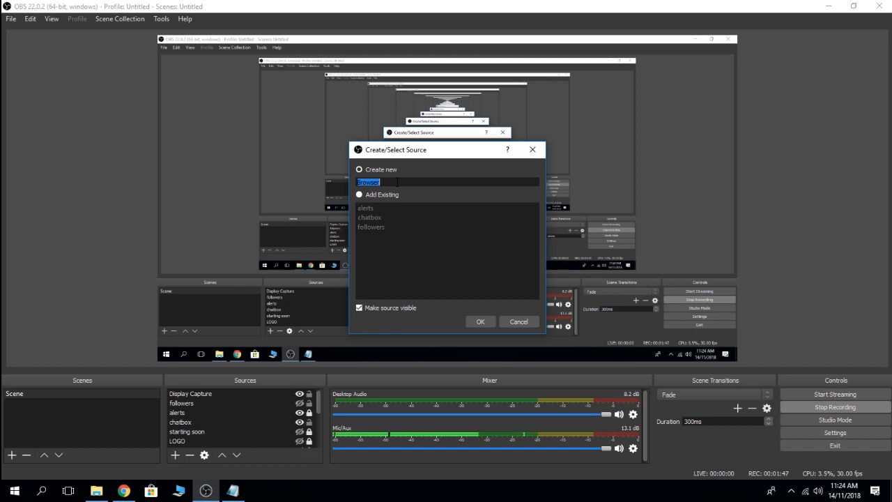
pyautogui.write('chat')
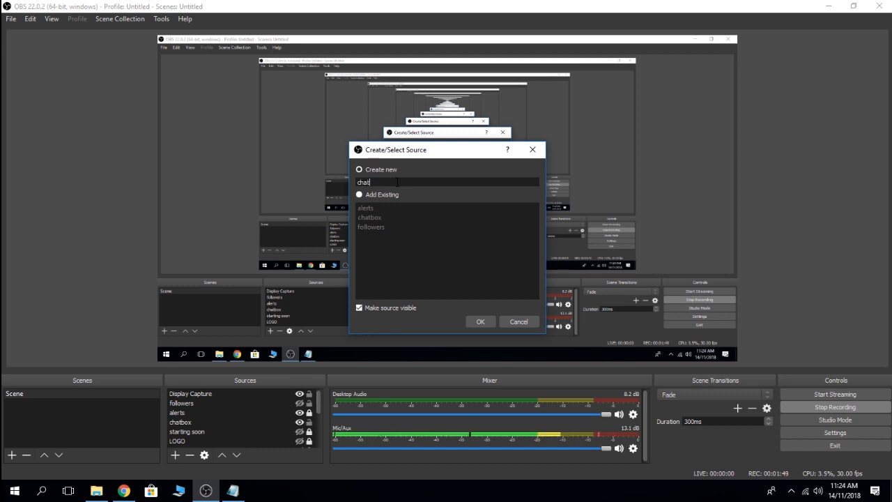
pyautogui.write('box')
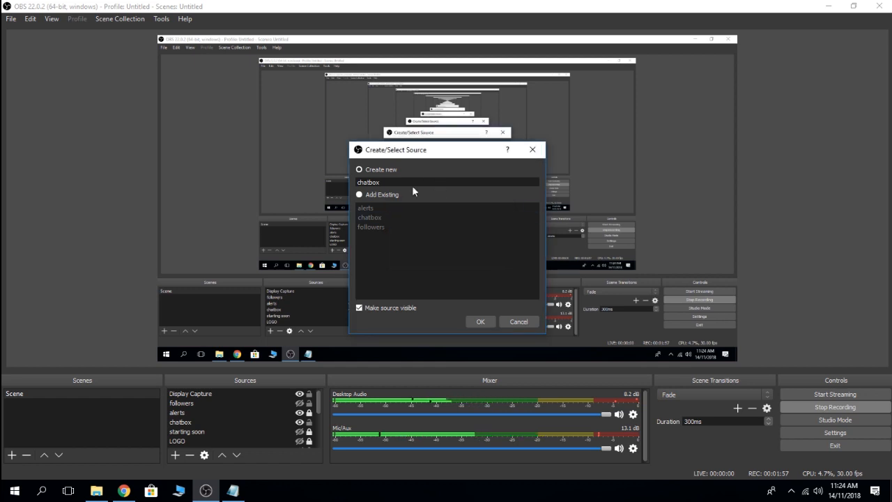
pyautogui.write('2')
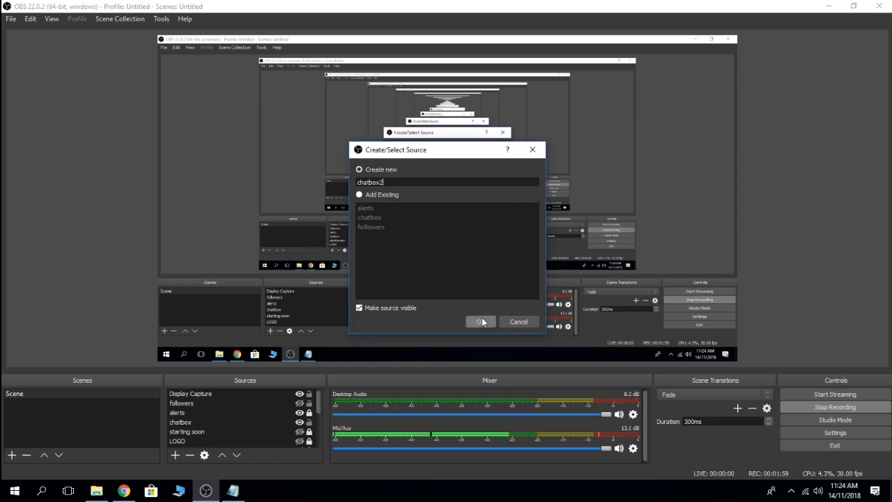
# Step: Confirm chatbox2 with the Streamlabs widget URL and dismiss its Properties and Settings Changed prompt
pyautogui.click(480, 321)
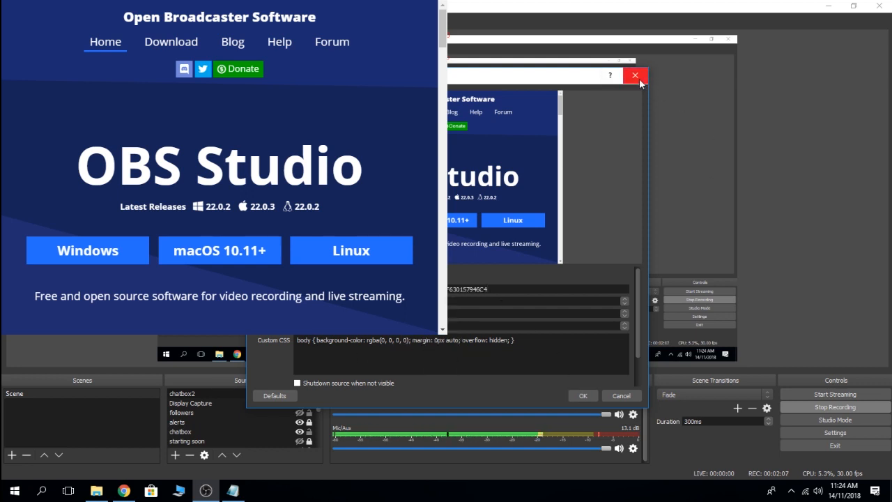
pyautogui.click(634, 75)
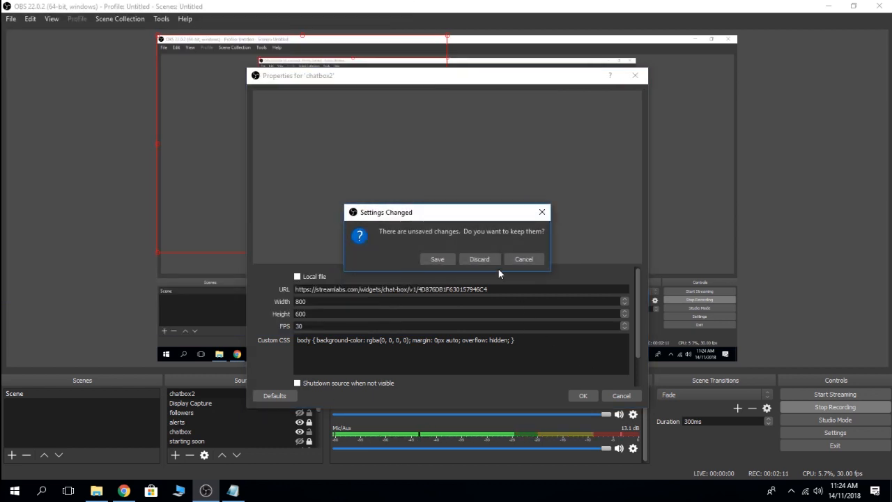
pyautogui.click(480, 258)
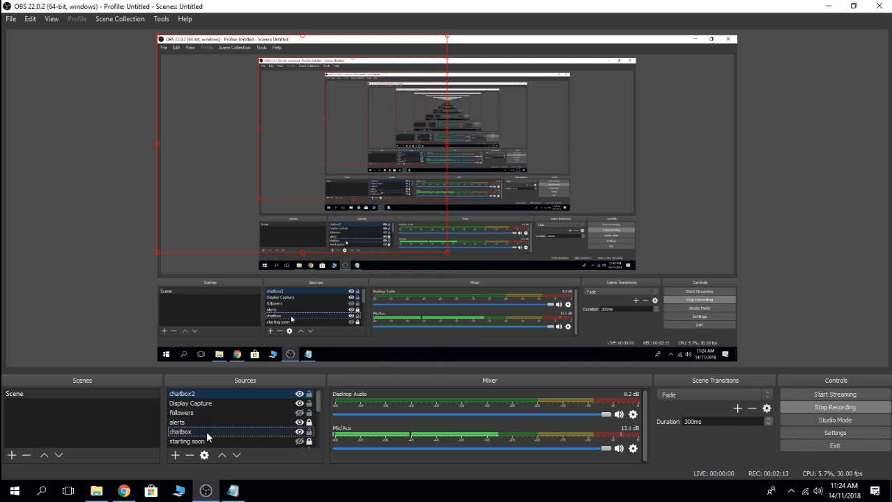
# Step: Select the chatbox source and start streaming from the Controls panel
pyautogui.click(180, 431)
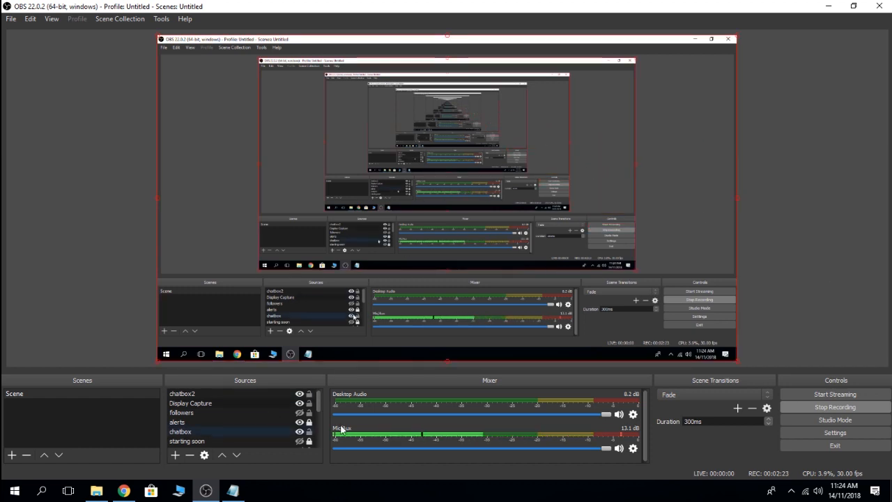
pyautogui.moveTo(458, 6)
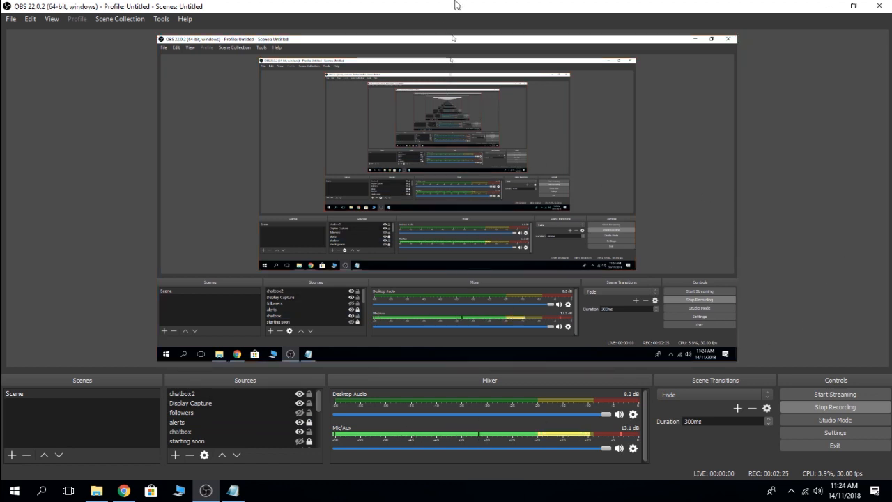
pyautogui.click(11, 19)
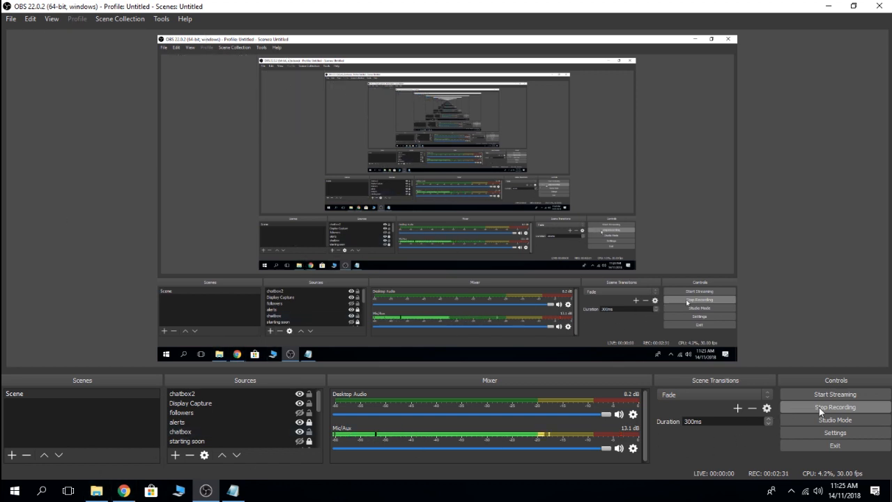
pyautogui.click(833, 394)
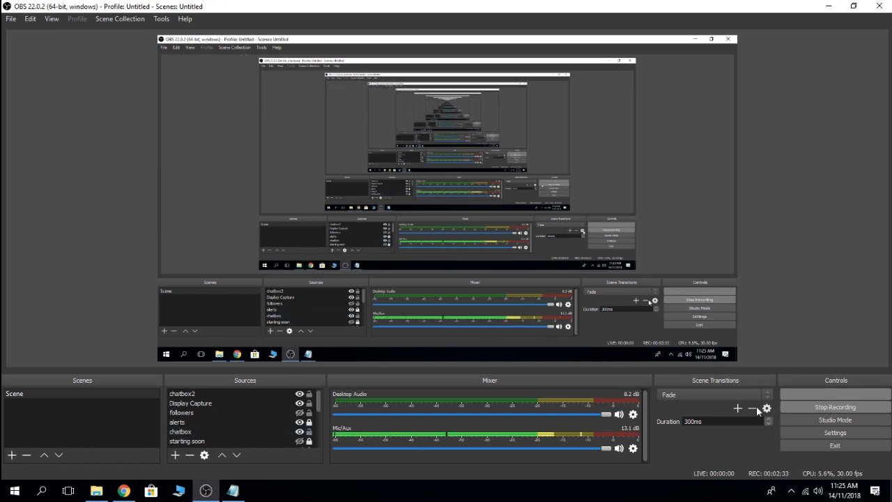
pyautogui.click(835, 394)
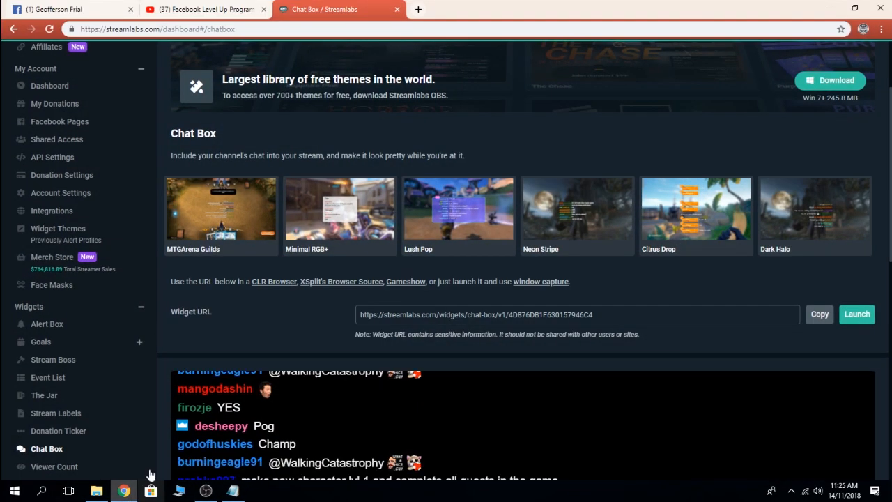
# Step: Switch to the Facebook tab and Go Live with the OBS feed in the preview
pyautogui.click(69, 8)
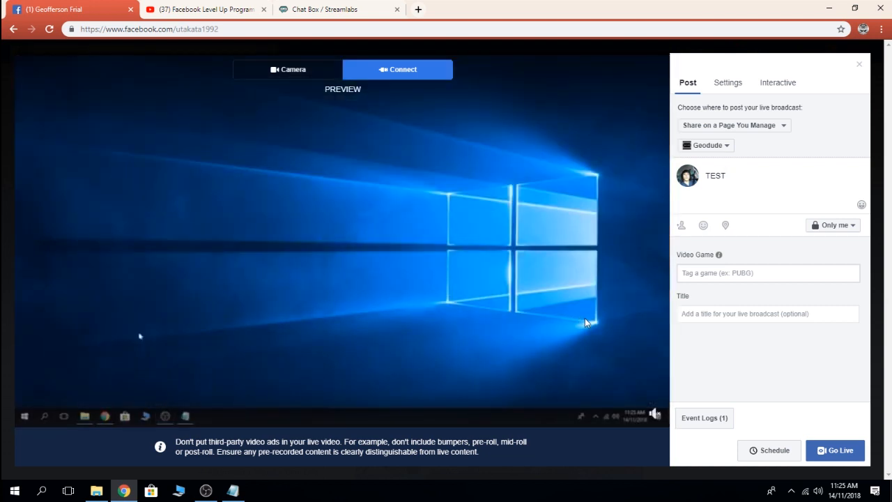
pyautogui.click(287, 69)
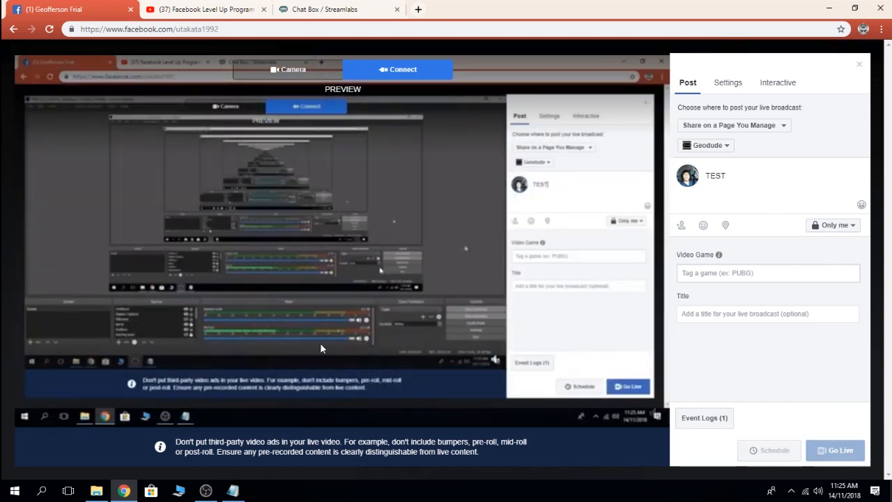
pyautogui.click(835, 449)
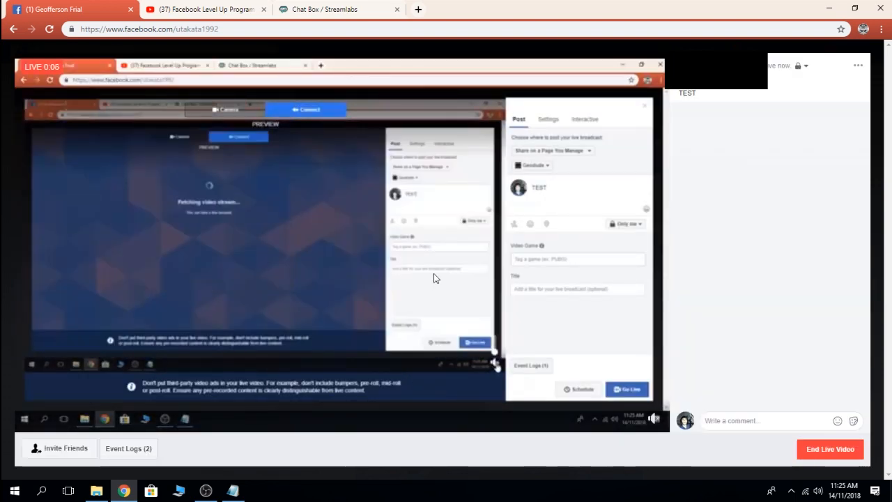
pyautogui.moveTo(764, 421)
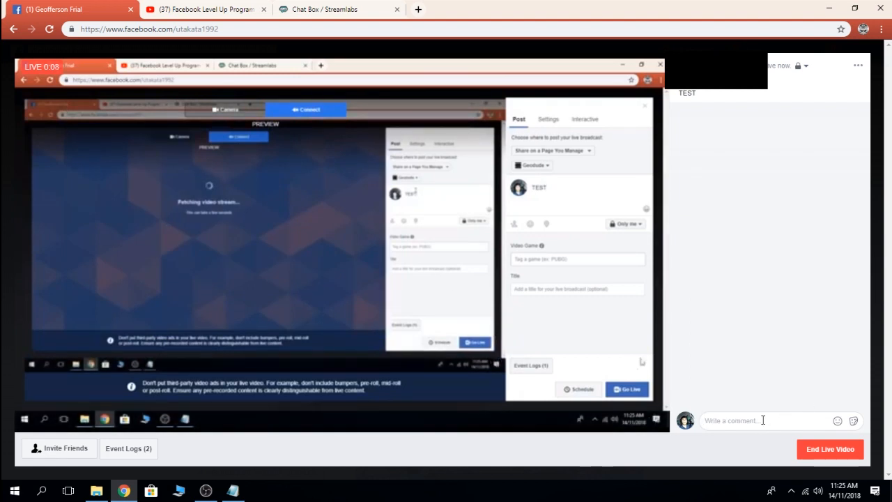
# Step: Comment 'this is a test' on the Facebook Live video and return to OBS
pyautogui.write('this is a')
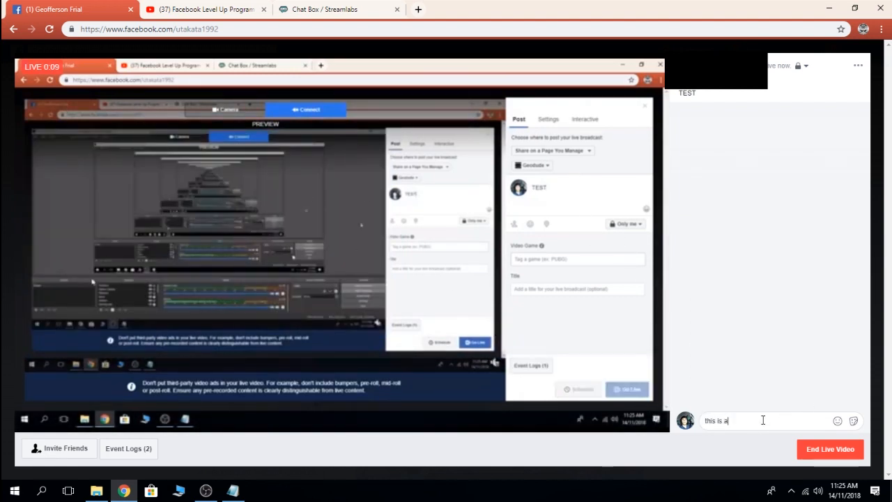
pyautogui.write('test')
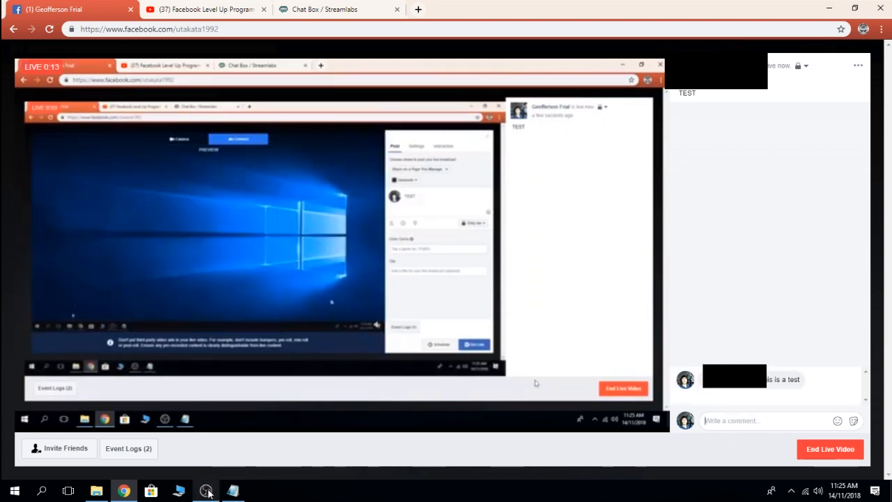
pyautogui.moveTo(206, 491)
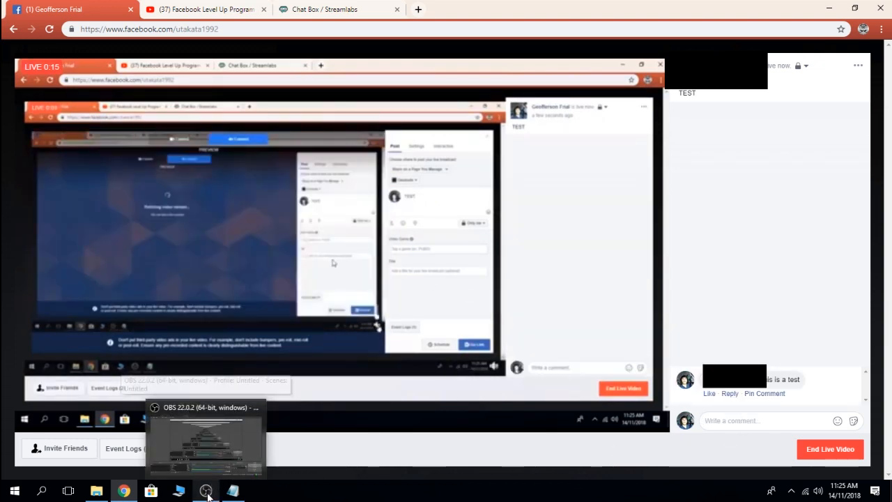
pyautogui.click(207, 434)
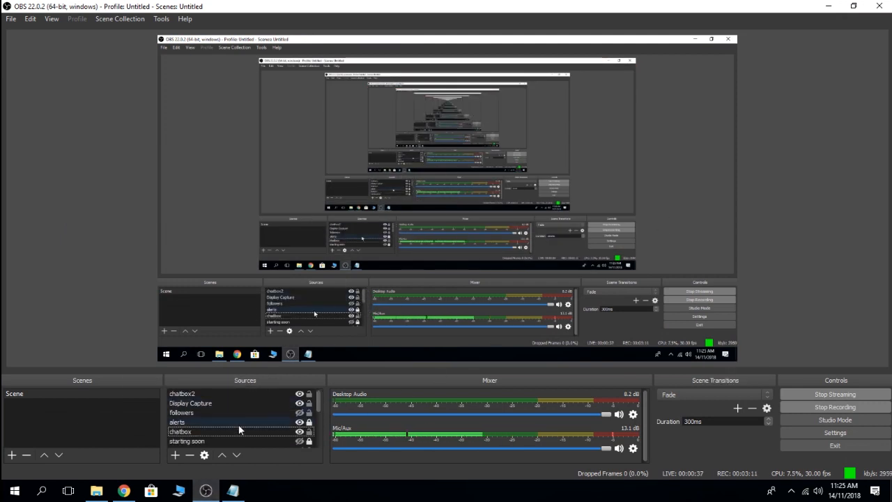
# Step: Select the chatbox source and check the 'this is a test' comment in the stream preview
pyautogui.click(180, 430)
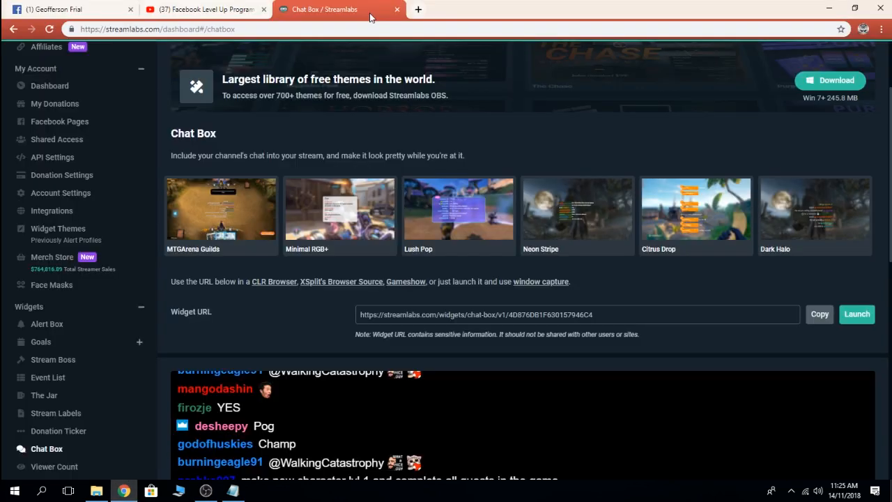
pyautogui.click(60, 121)
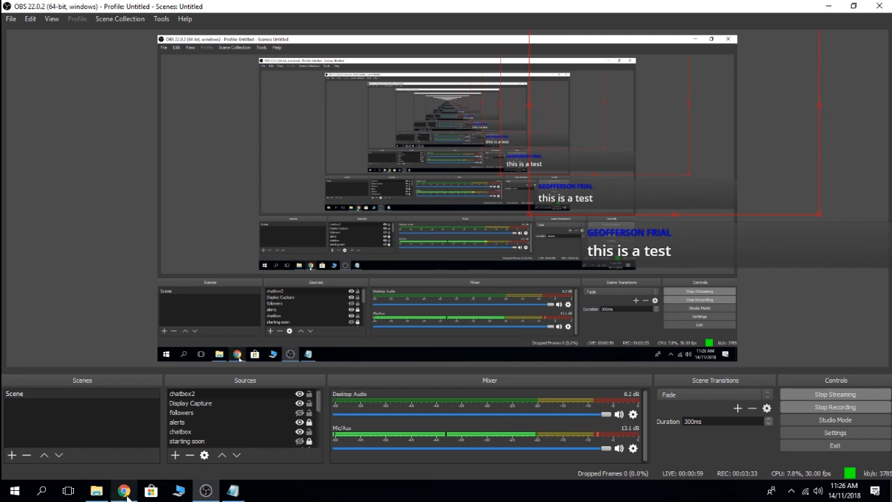
# Step: Comment 'sample' on the Facebook Live video so it appears in the OBS chat box
pyautogui.click(123, 490)
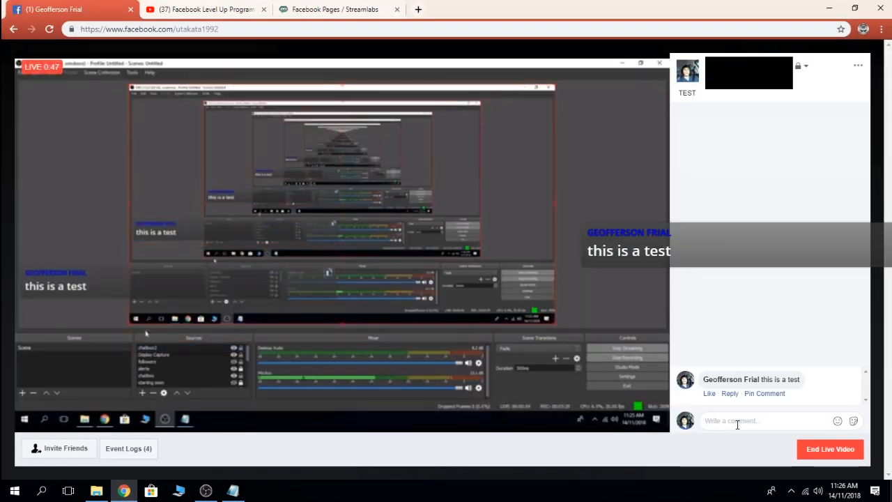
pyautogui.write('sample')
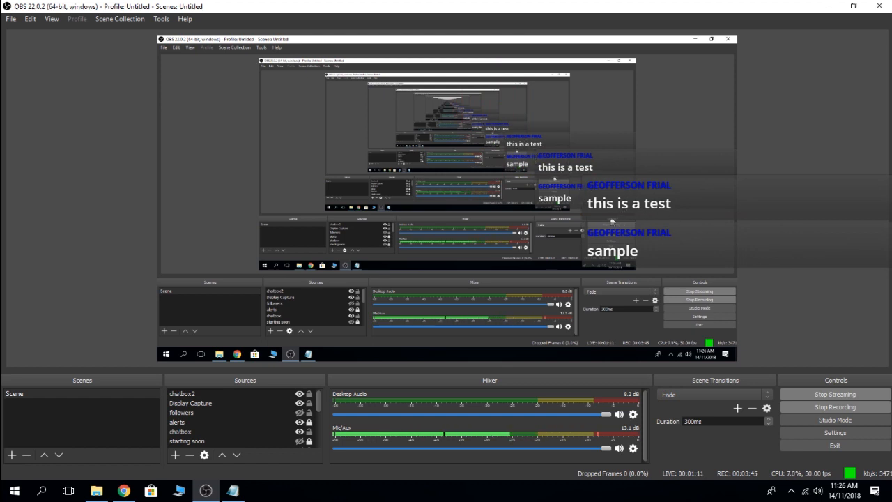
pyautogui.moveTo(711, 283)
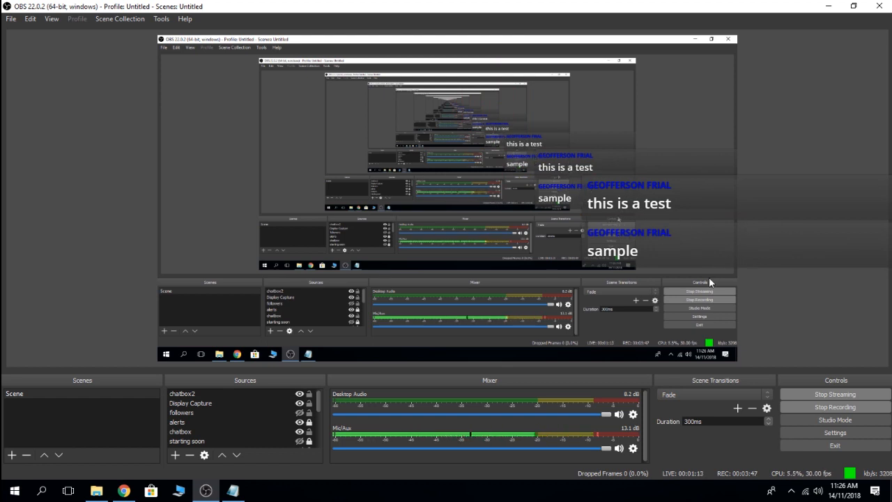